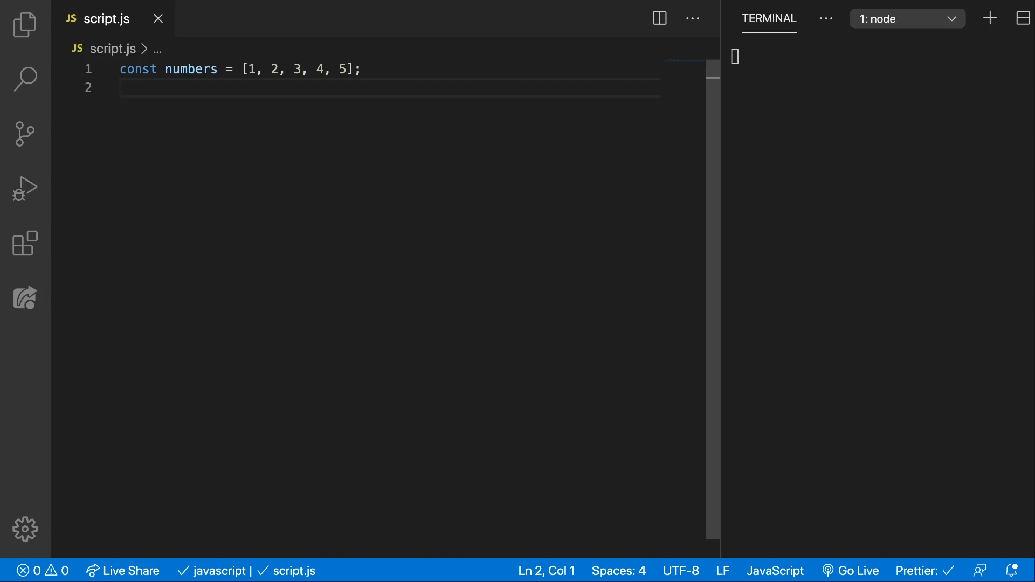
mouse_move(245, 177)
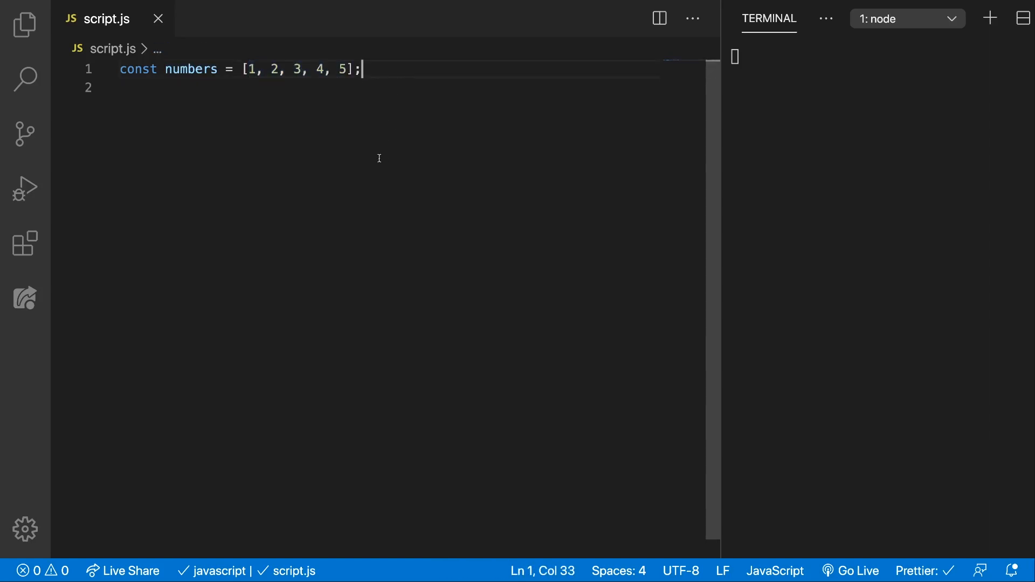
mouse_move(369, 157)
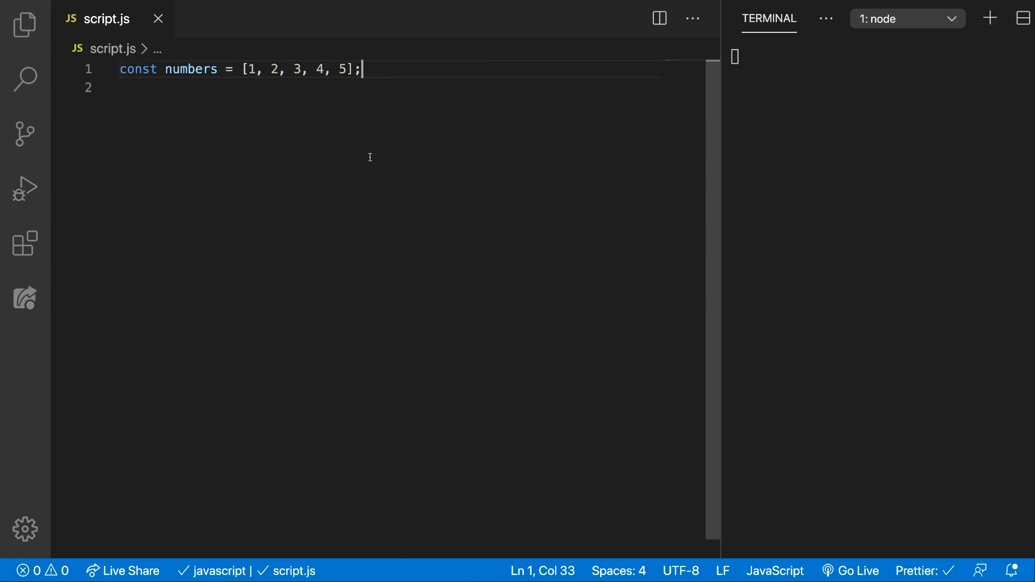
type("numbers.findIndex(")
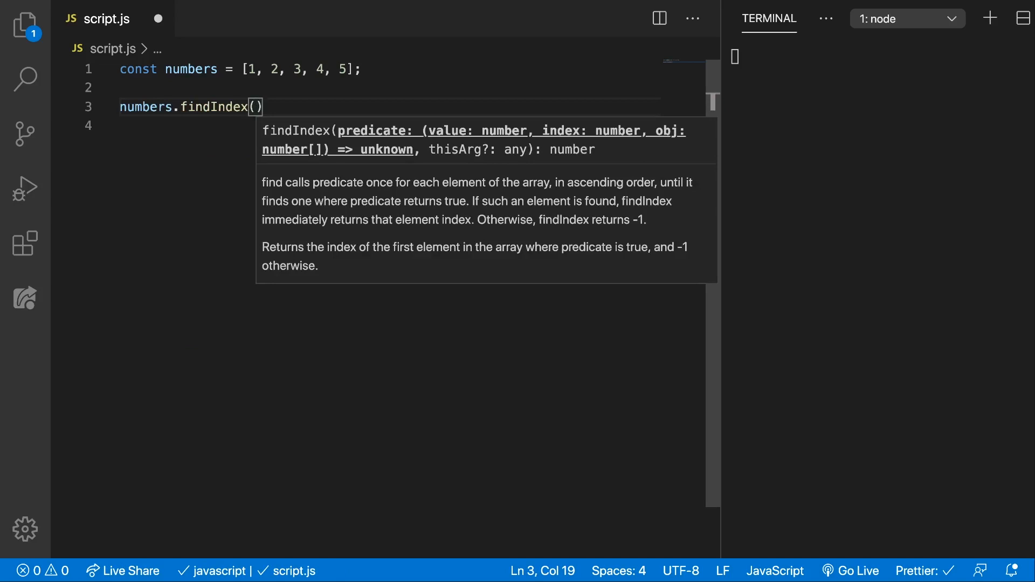
type("f")
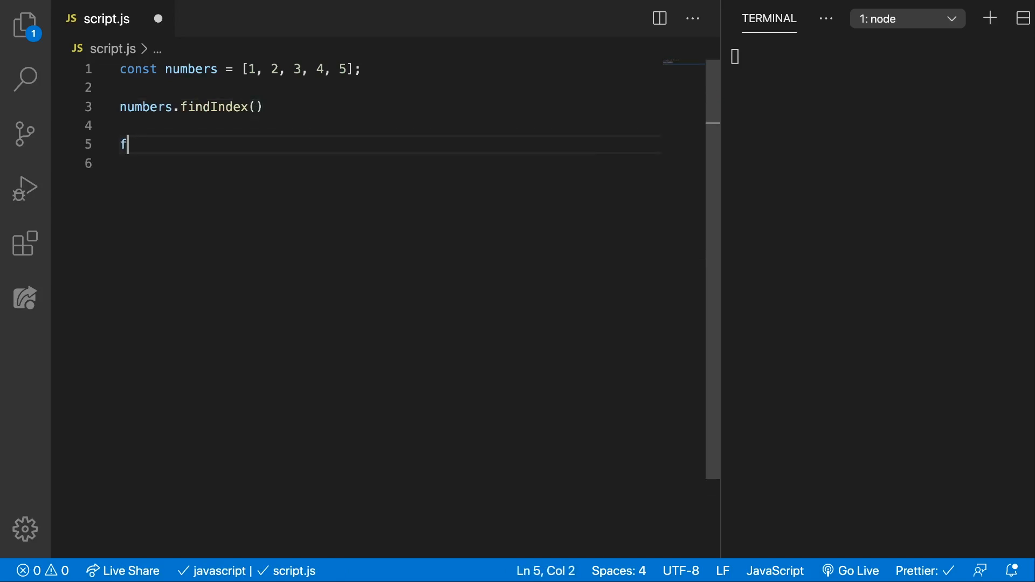
type("unction")
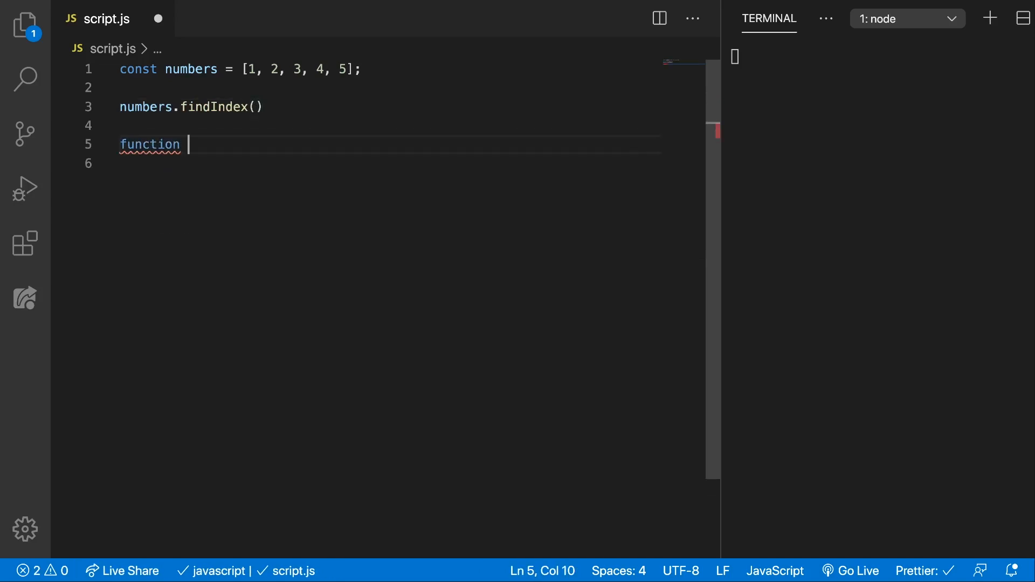
type("findT")
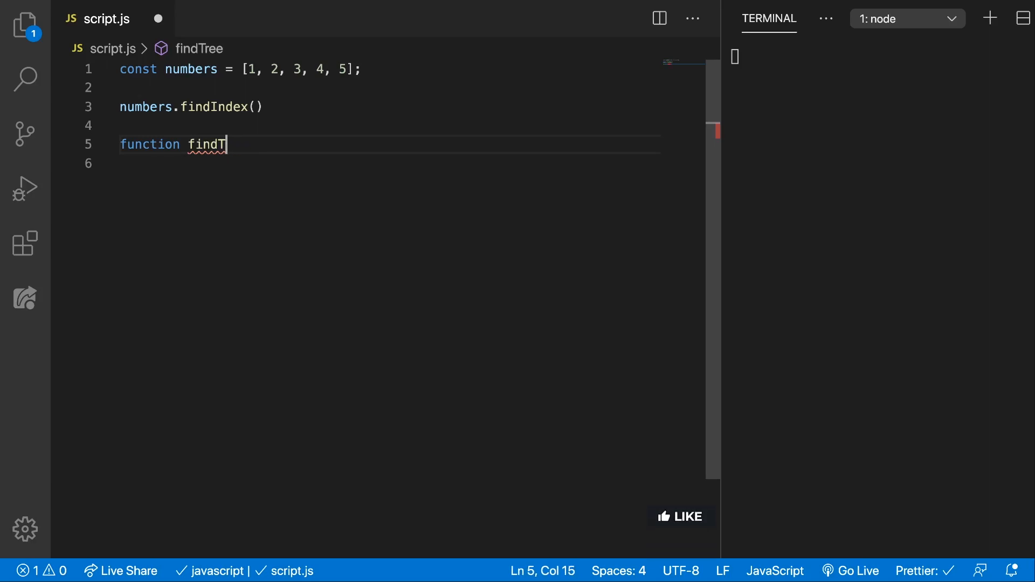
type("hree()")
left_click(390, 163)
type("ret")
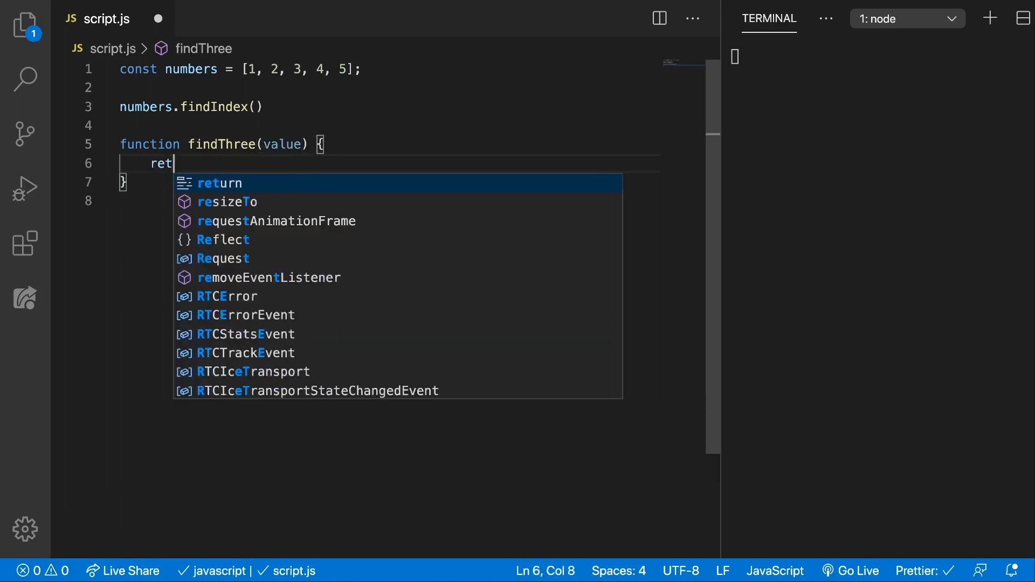
type("urn value === 3;")
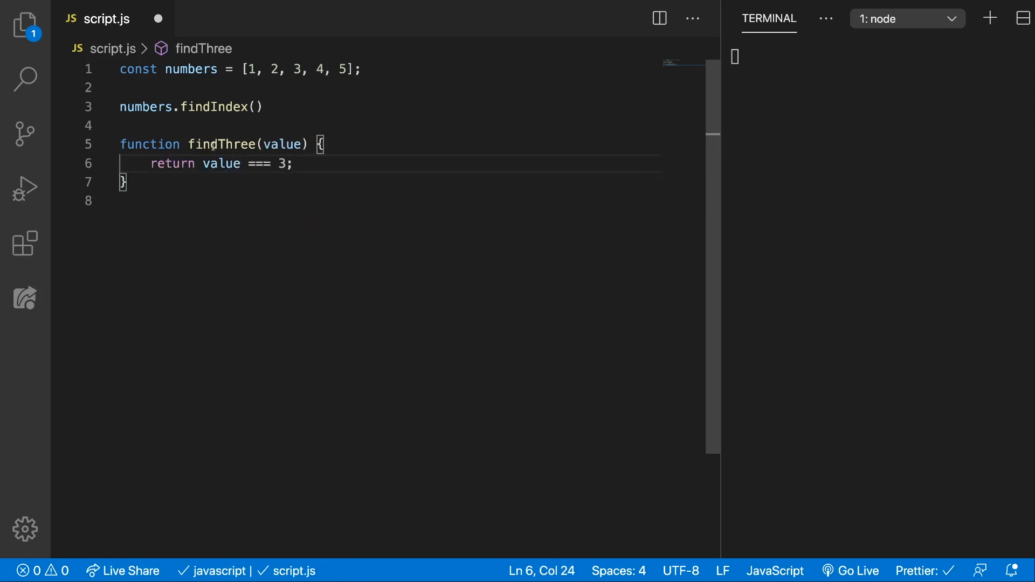
type("findThree")
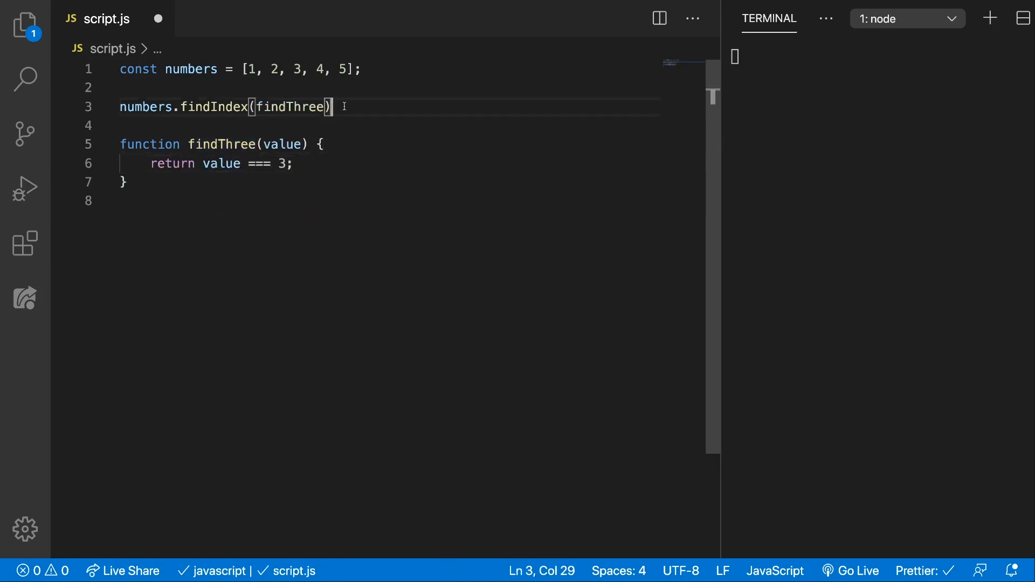
type("const res =")
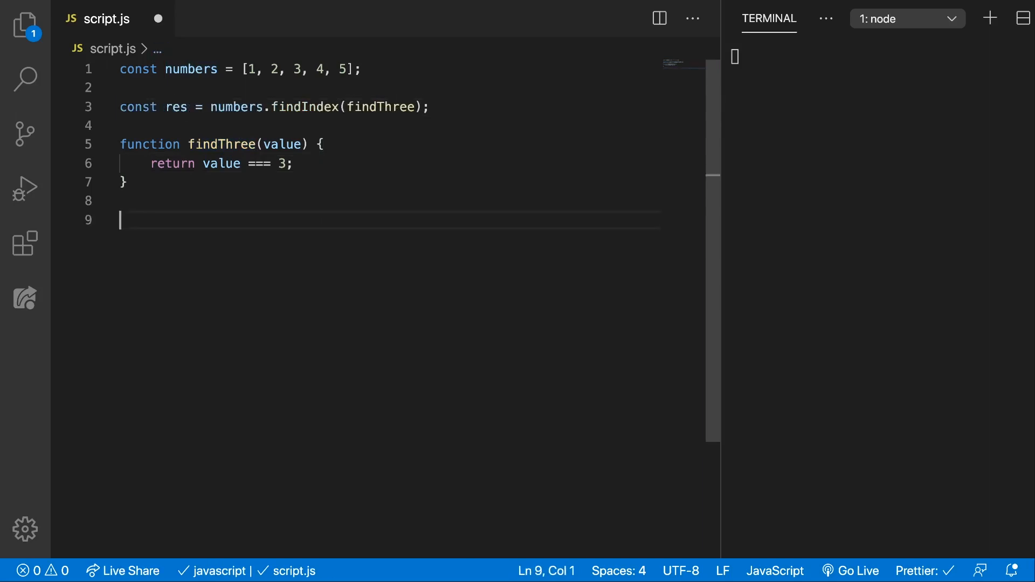
type("conso")
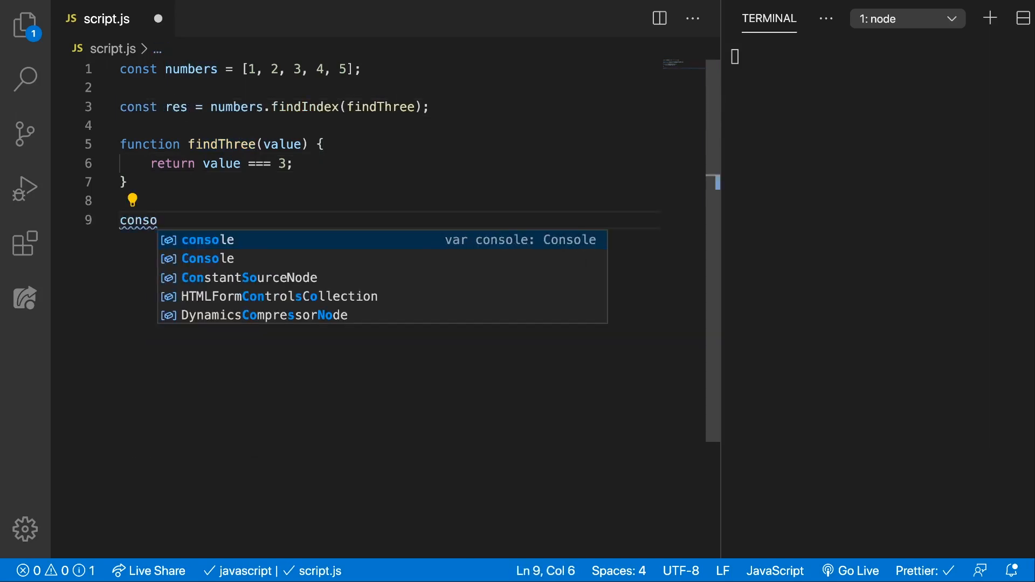